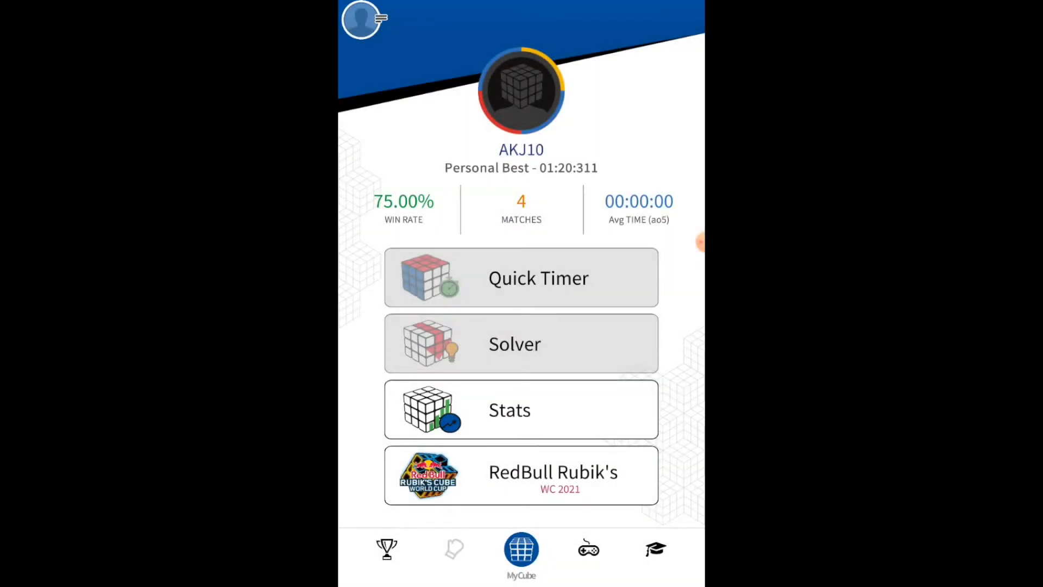
# - Show the Games section with Cubeysizer, Paint It, Simon, Cube Hero and Patterns
pyautogui.click(588, 549)
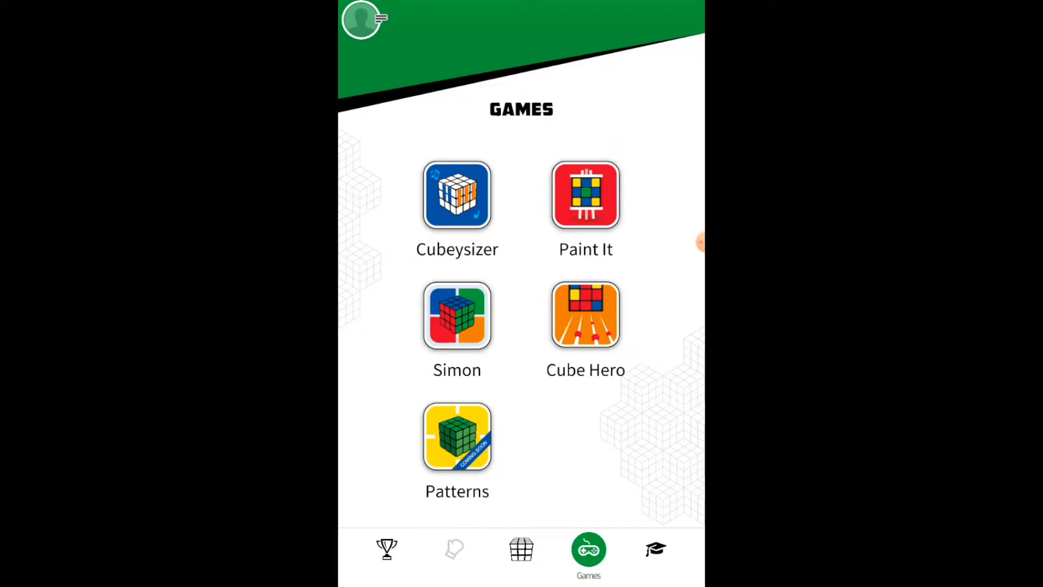
# - Start the Learn solution guide and browse through its lesson steps
pyautogui.click(655, 548)
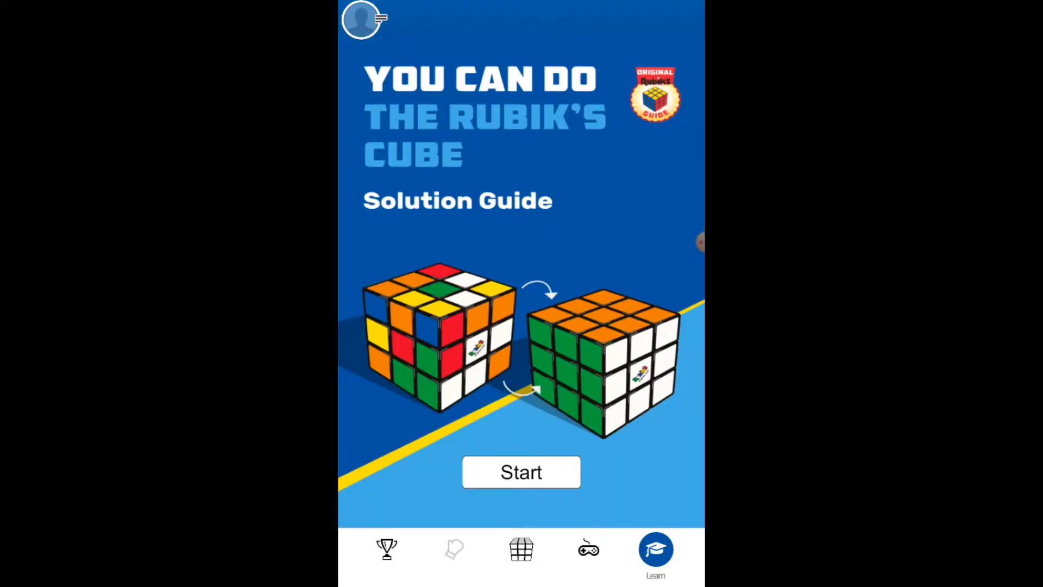
pyautogui.click(520, 472)
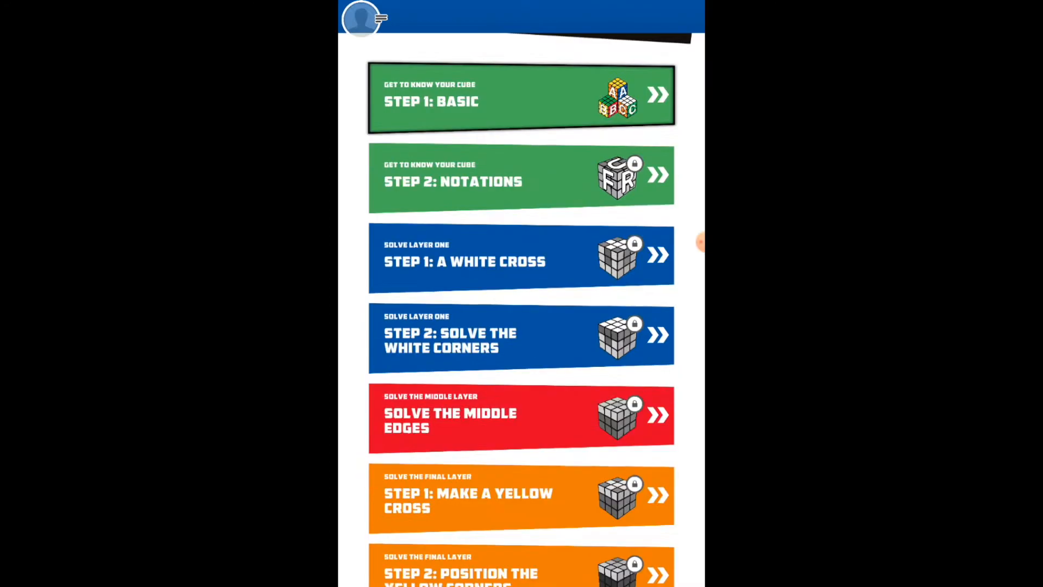
pyautogui.scroll(-3)
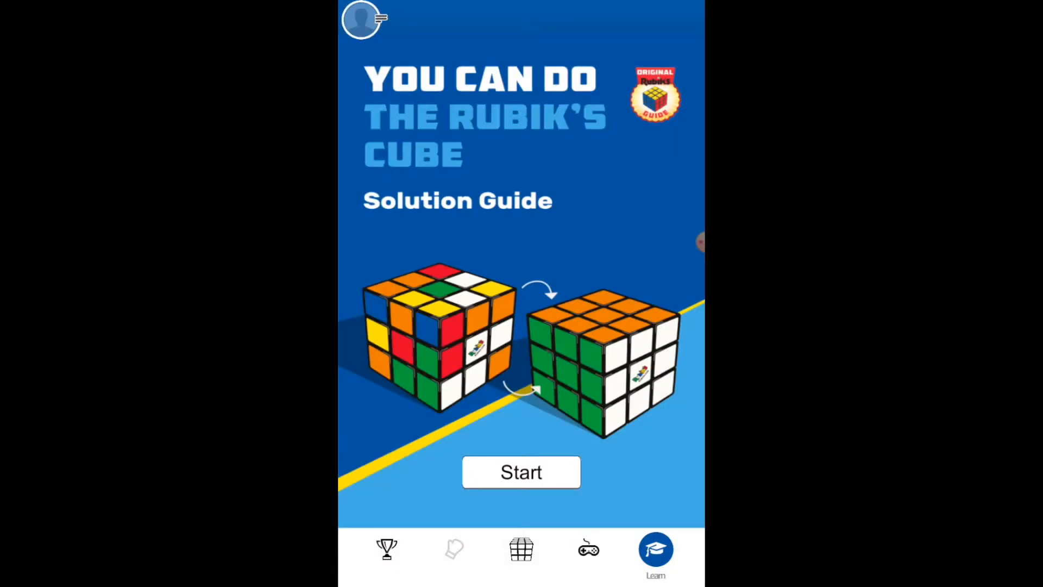
# - Bring up the leaderboard rankings with Pro, Solo and Scramble views
pyautogui.click(387, 548)
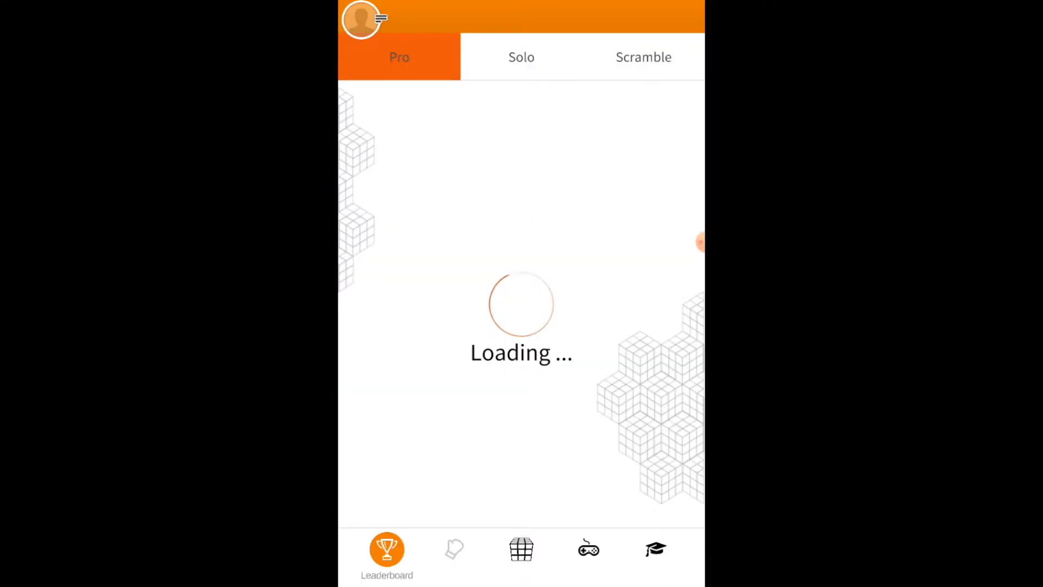